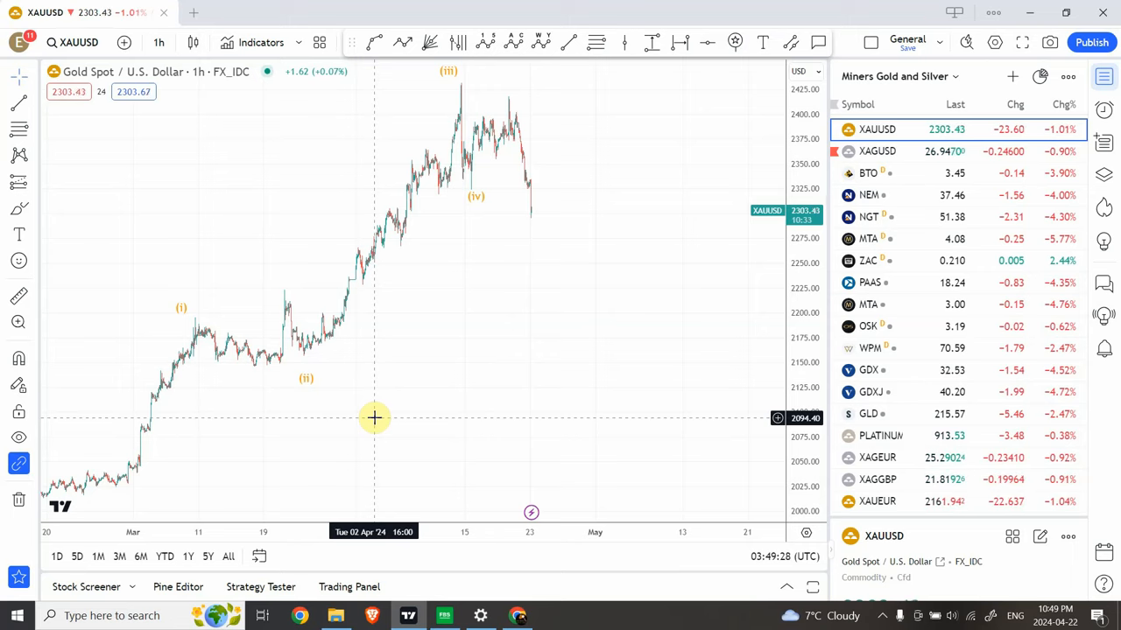
mouse_move(470, 196)
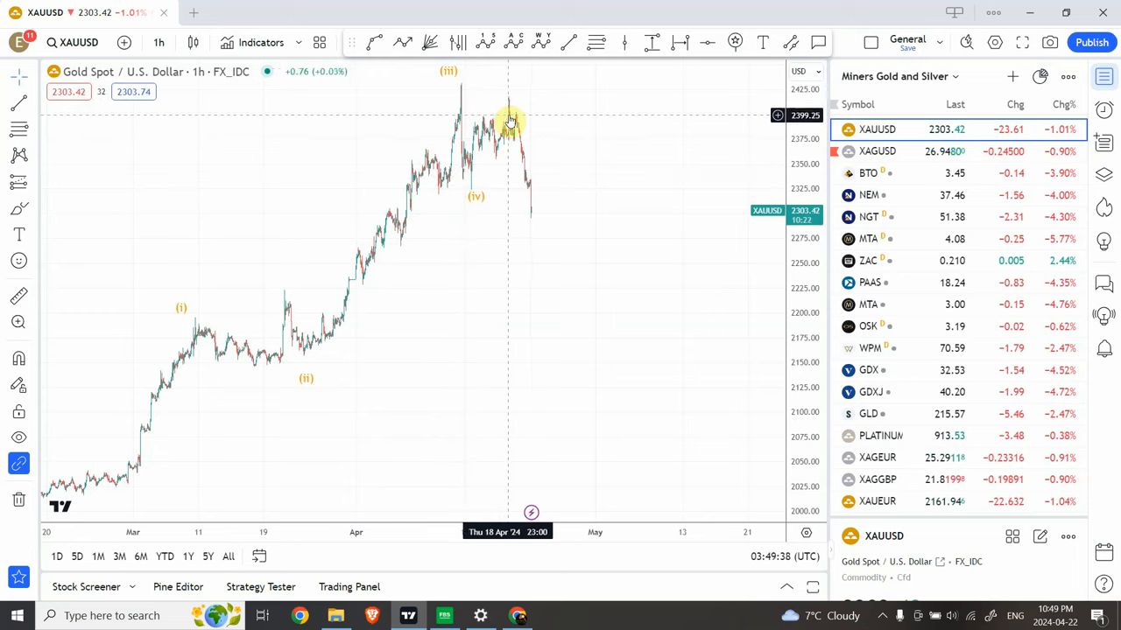
mouse_move(525, 230)
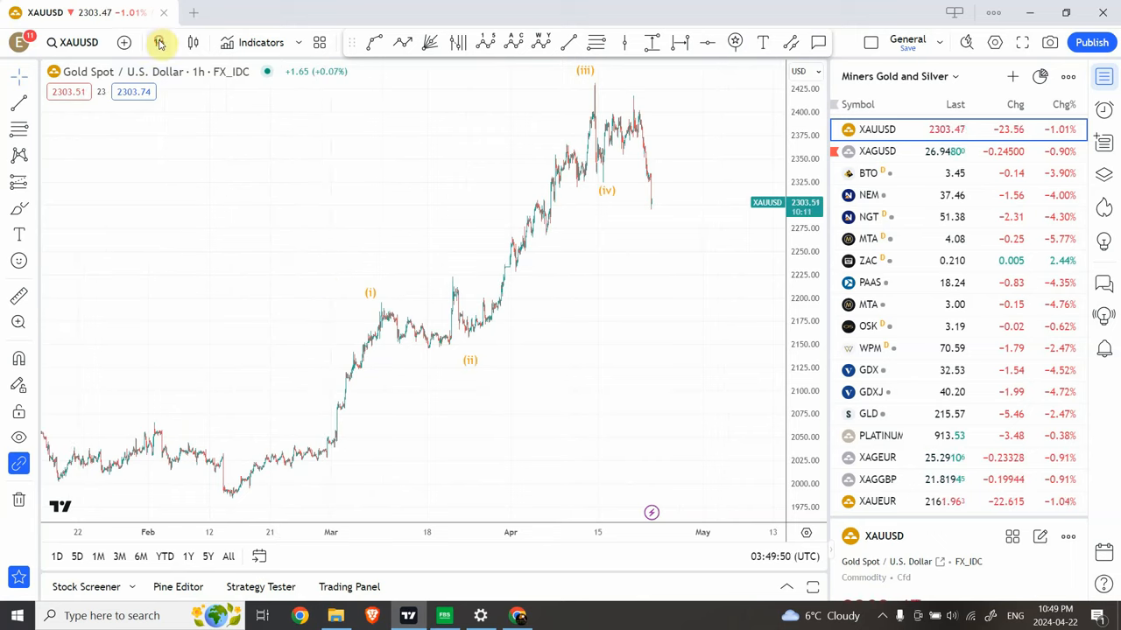
Step: Switch the gold chart to the 4-hour timeframe to reveal the circled wave count
click(160, 42)
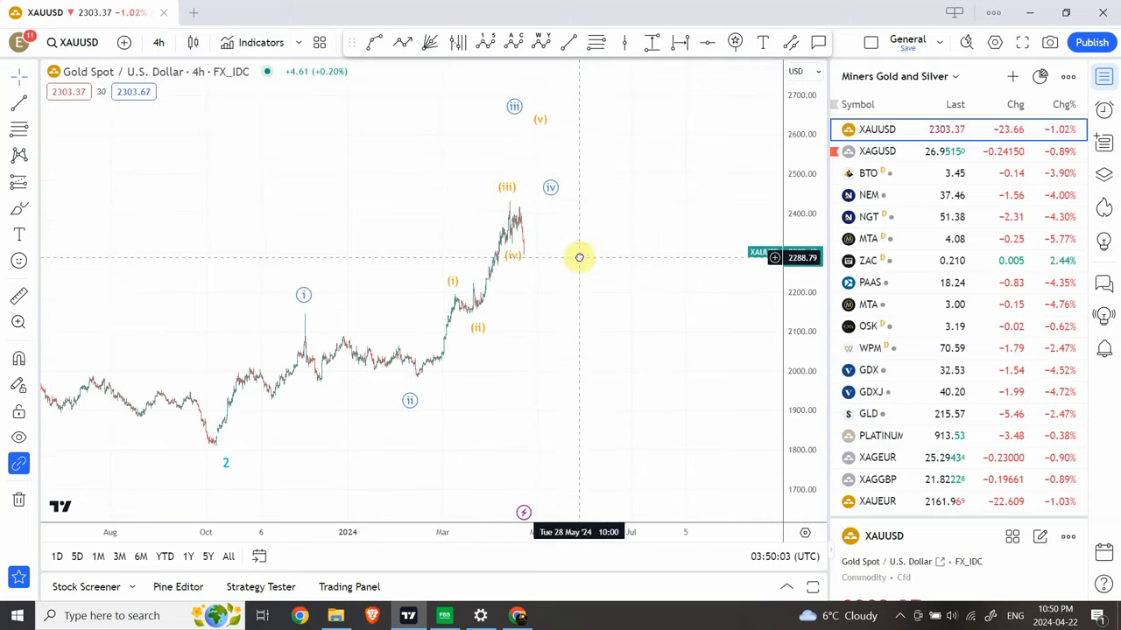
mouse_move(514, 258)
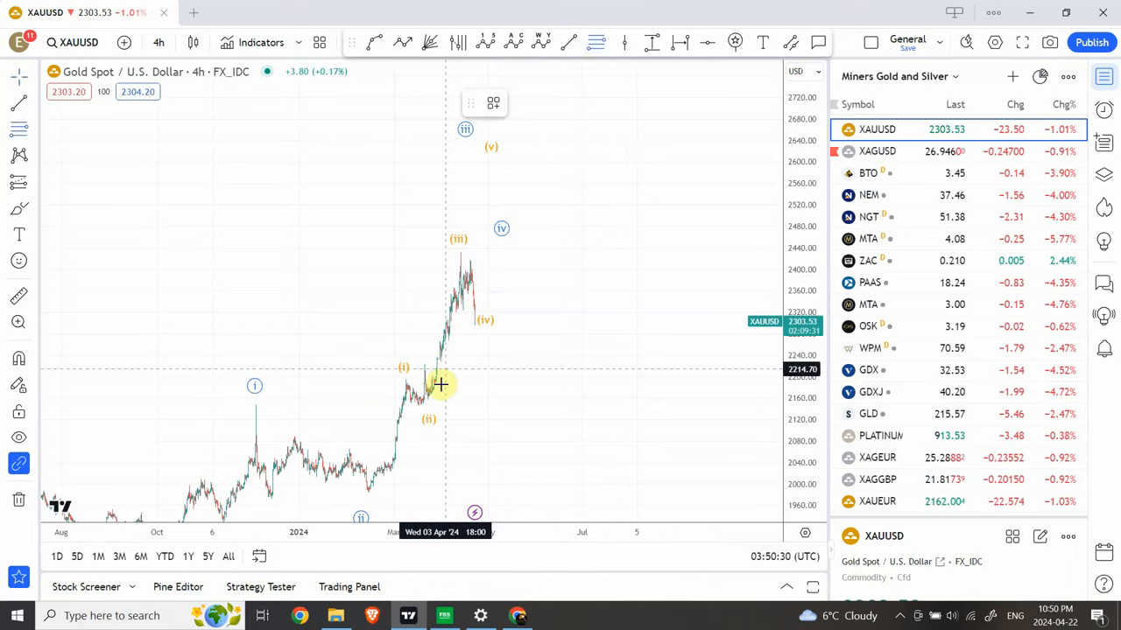
Step: Draw a Fib retracement on gold from the 2156 wave (ii) low to the 2432 wave (iii) high
drag(429, 399, 560, 270)
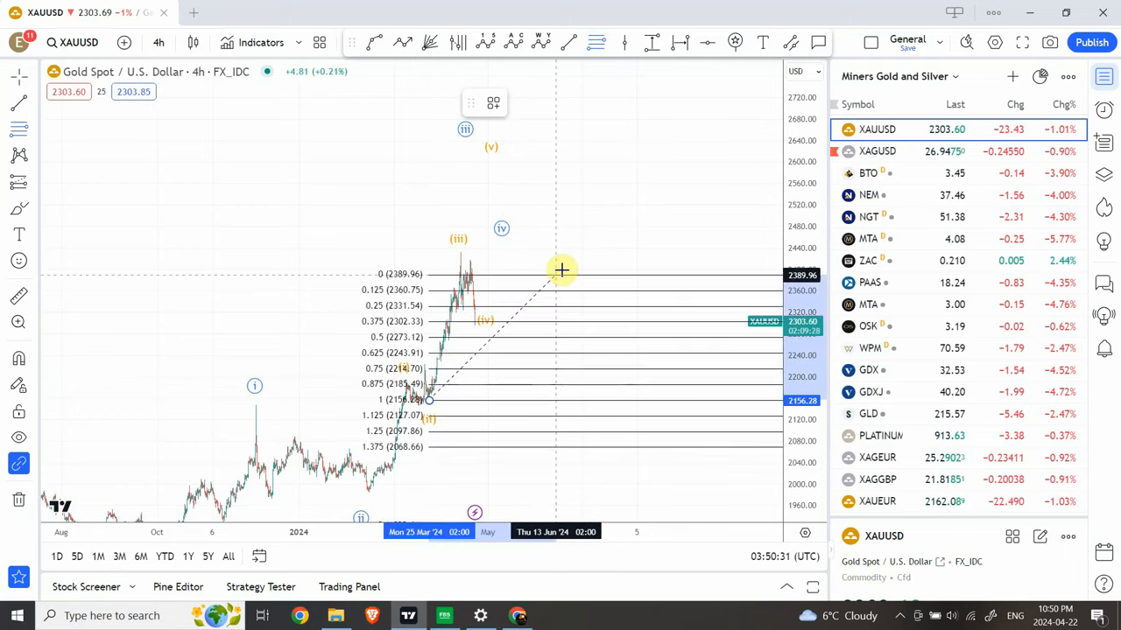
drag(560, 270, 574, 254)
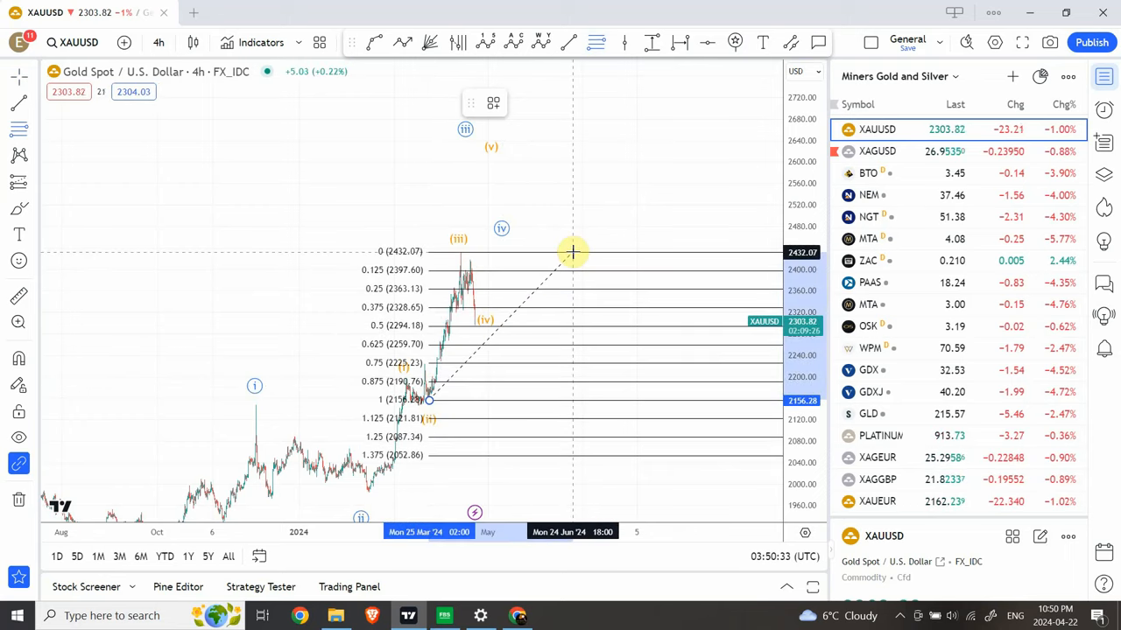
click(574, 253)
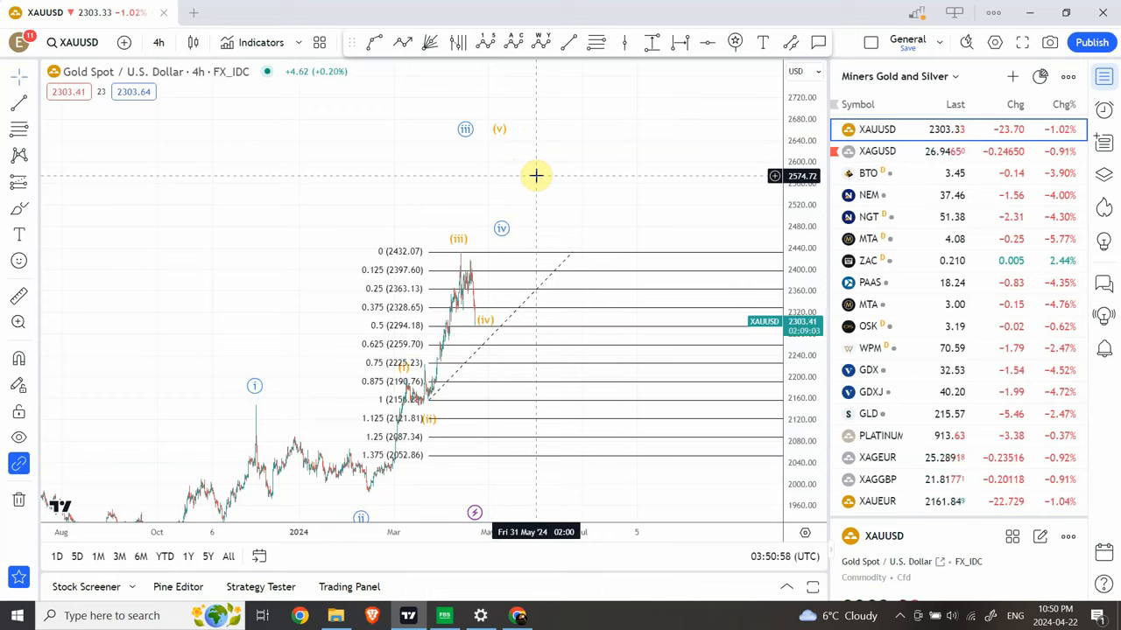
mouse_move(514, 166)
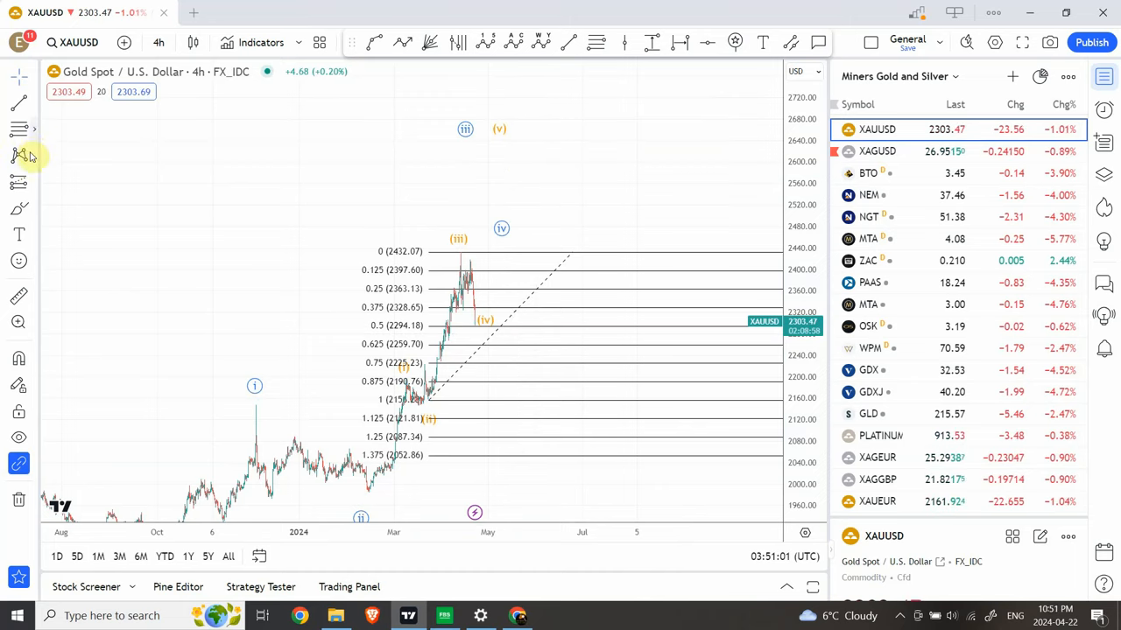
click(20, 155)
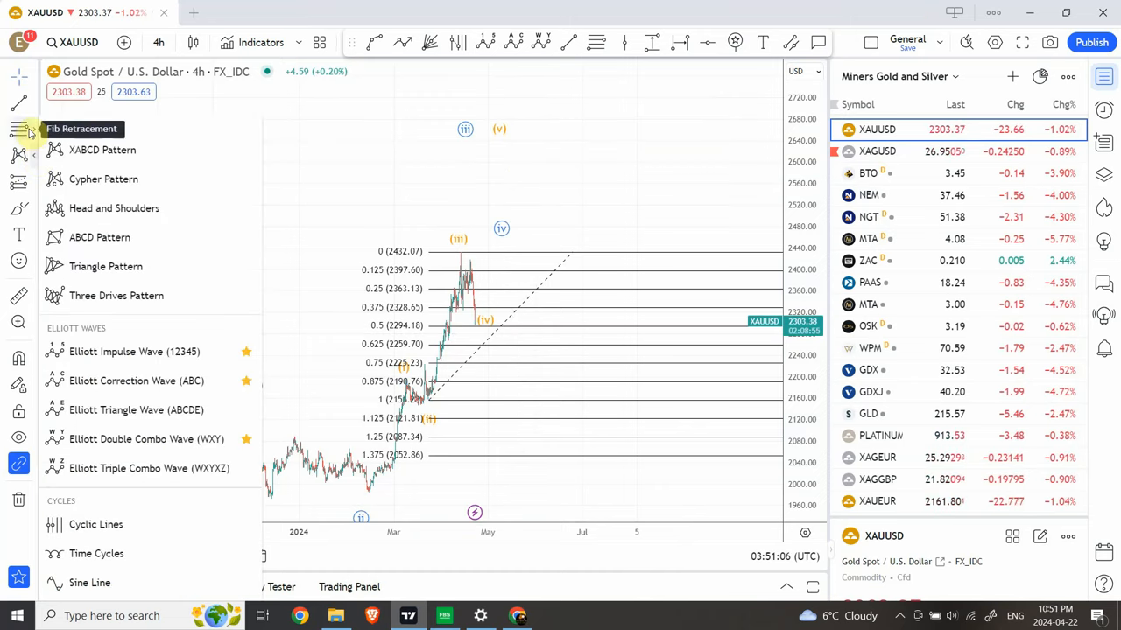
mouse_move(19, 129)
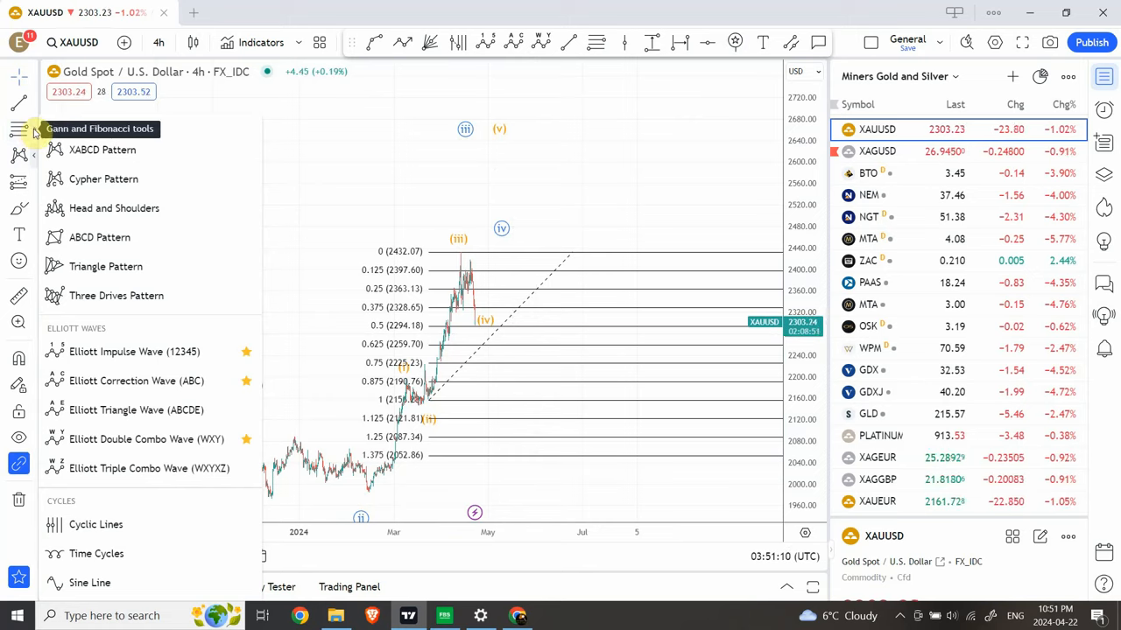
mouse_move(20, 181)
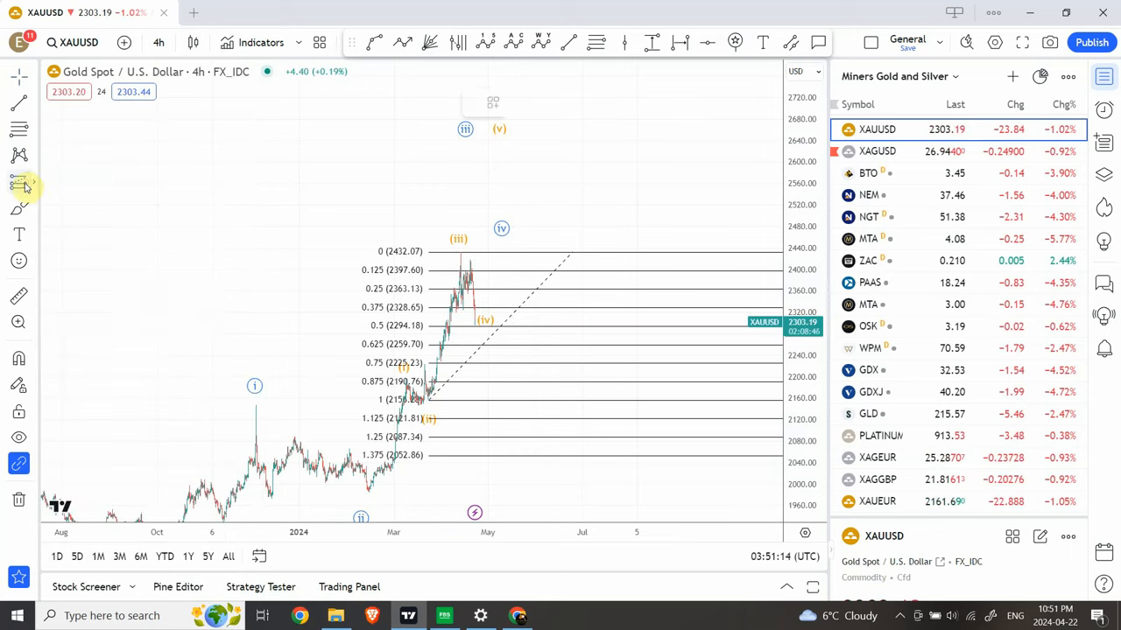
mouse_move(622, 438)
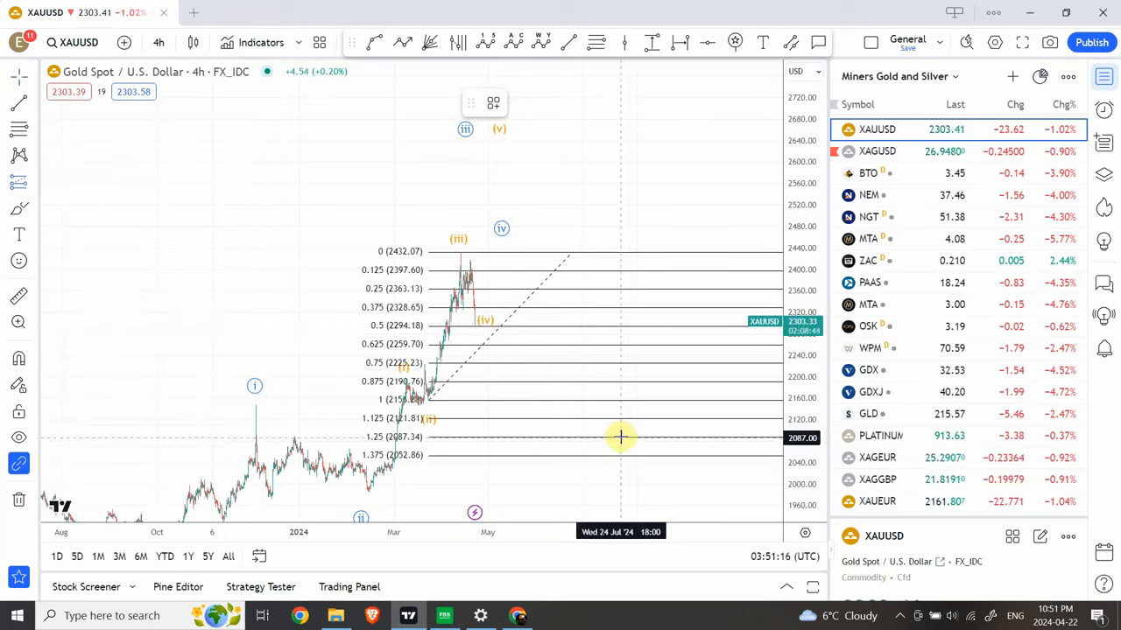
mouse_move(560, 321)
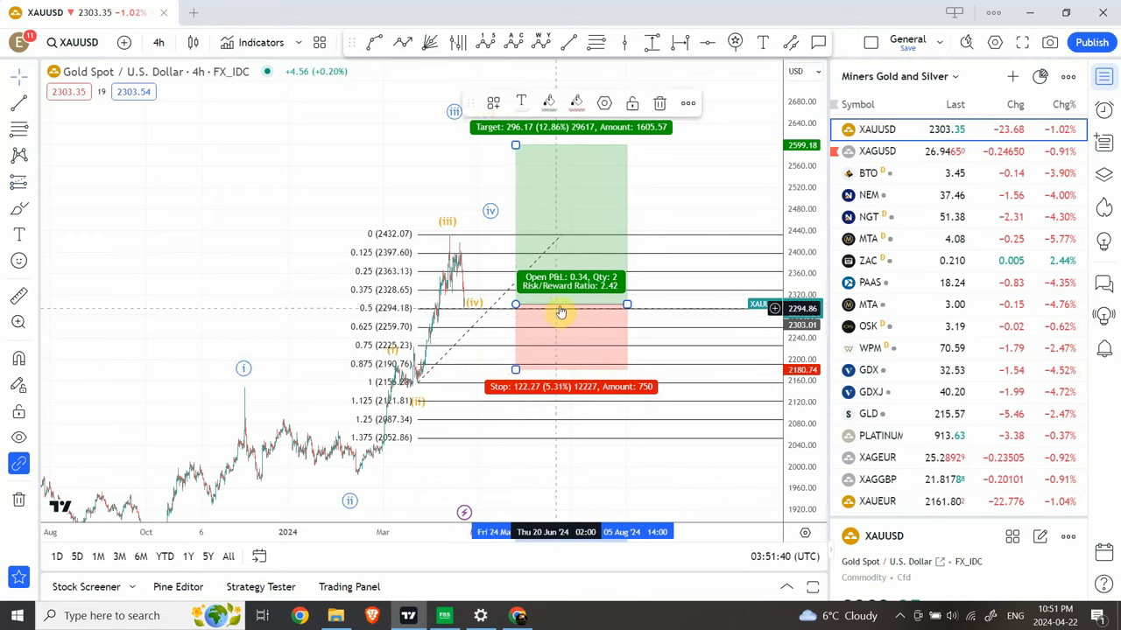
Step: Move the gold long position's stop up to about 2260.89, closer to the ~2305 entry
drag(560, 305, 501, 304)
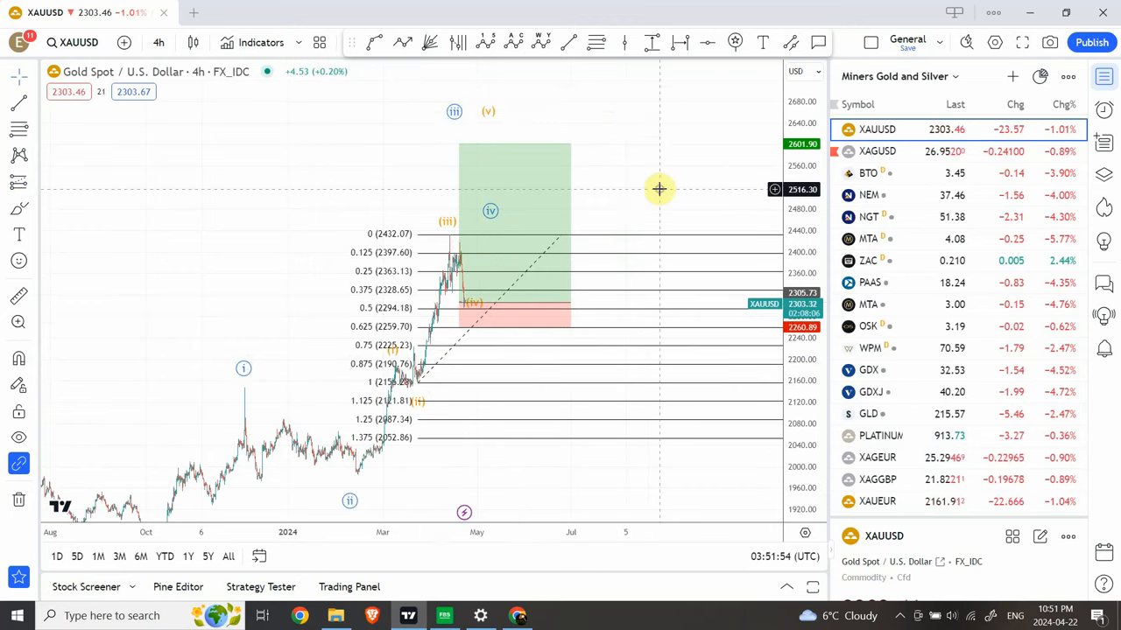
mouse_move(662, 142)
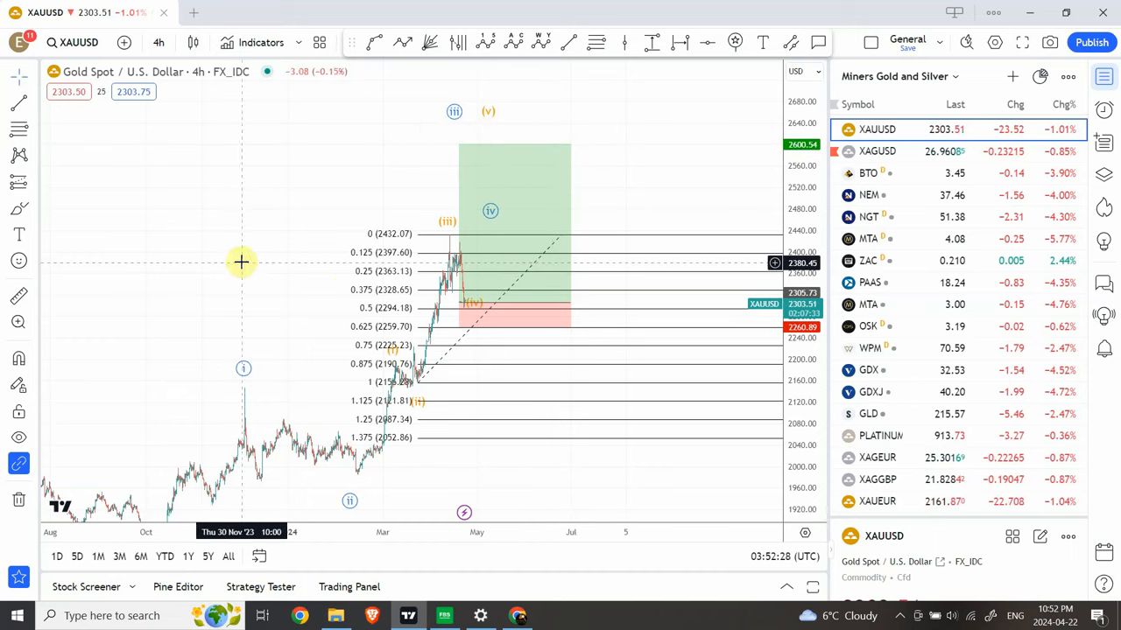
mouse_move(476, 311)
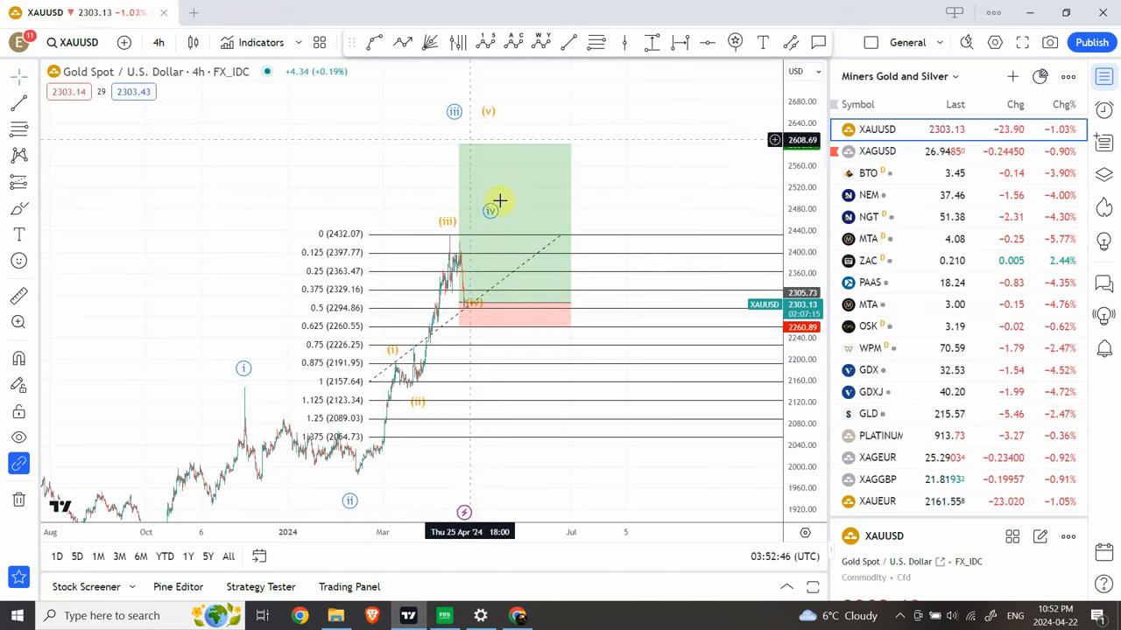
mouse_move(626, 194)
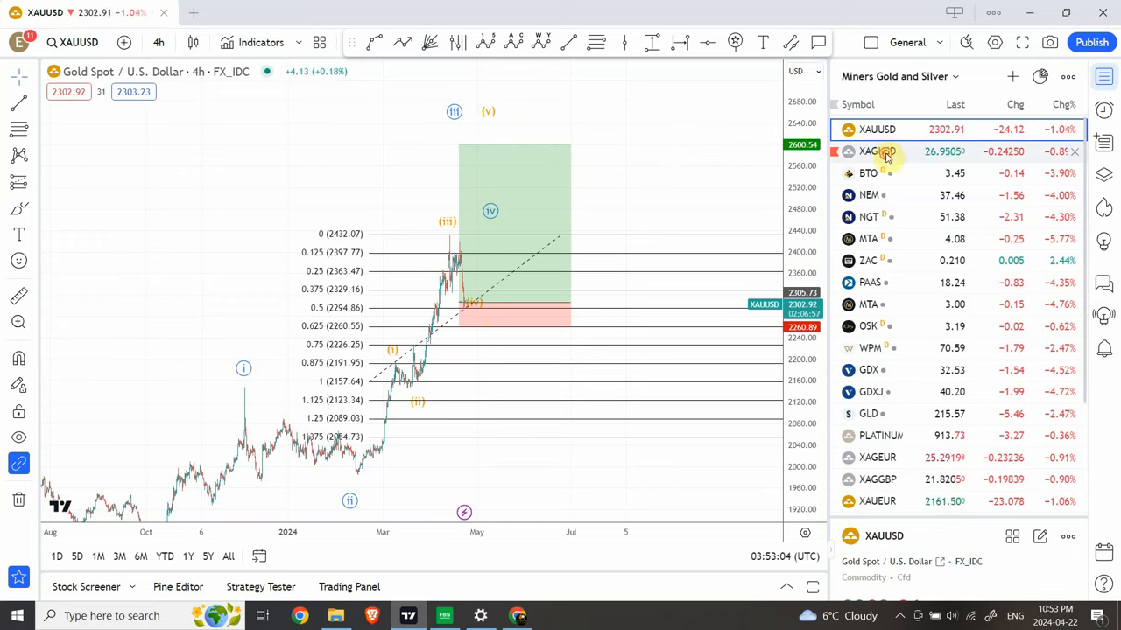
Step: Load the XAGUSD silver chart from the watchlist
click(877, 151)
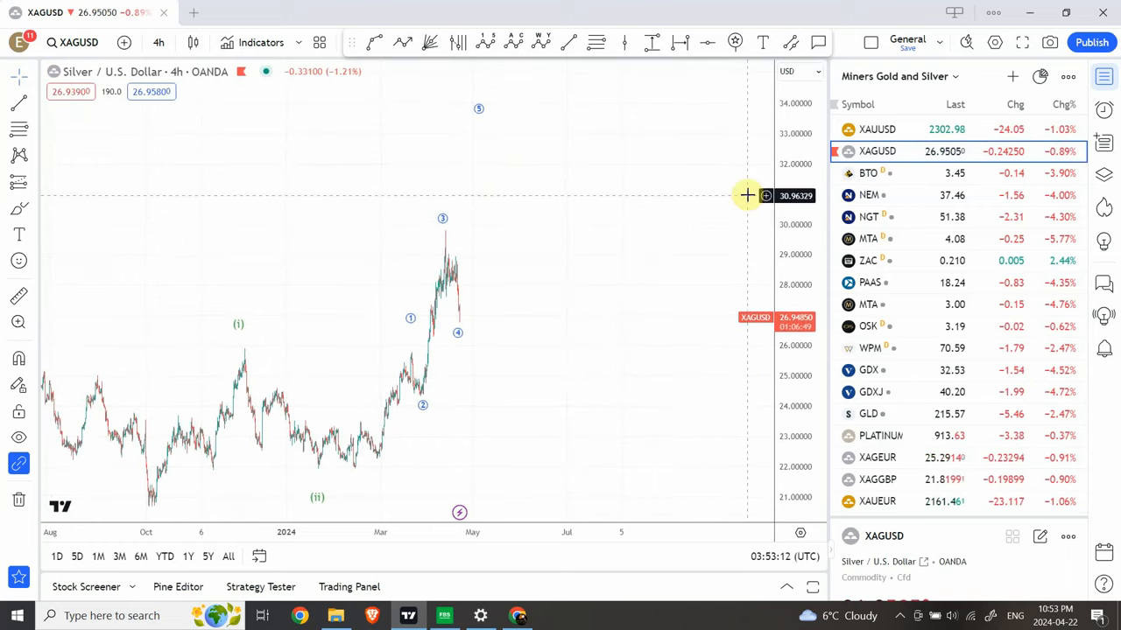
mouse_move(523, 149)
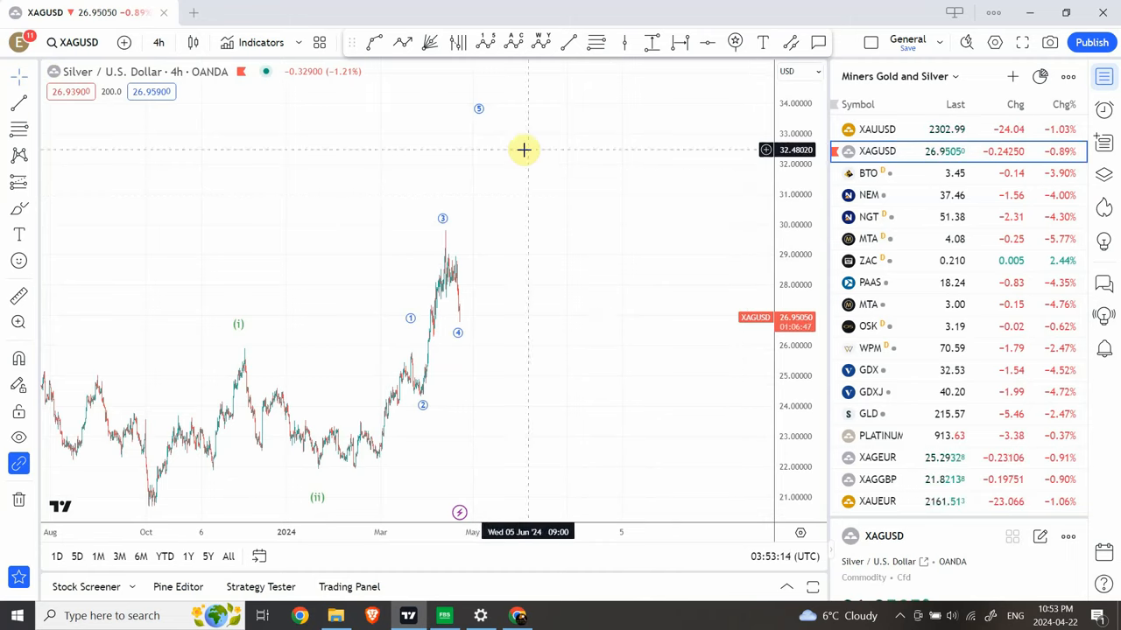
mouse_move(461, 325)
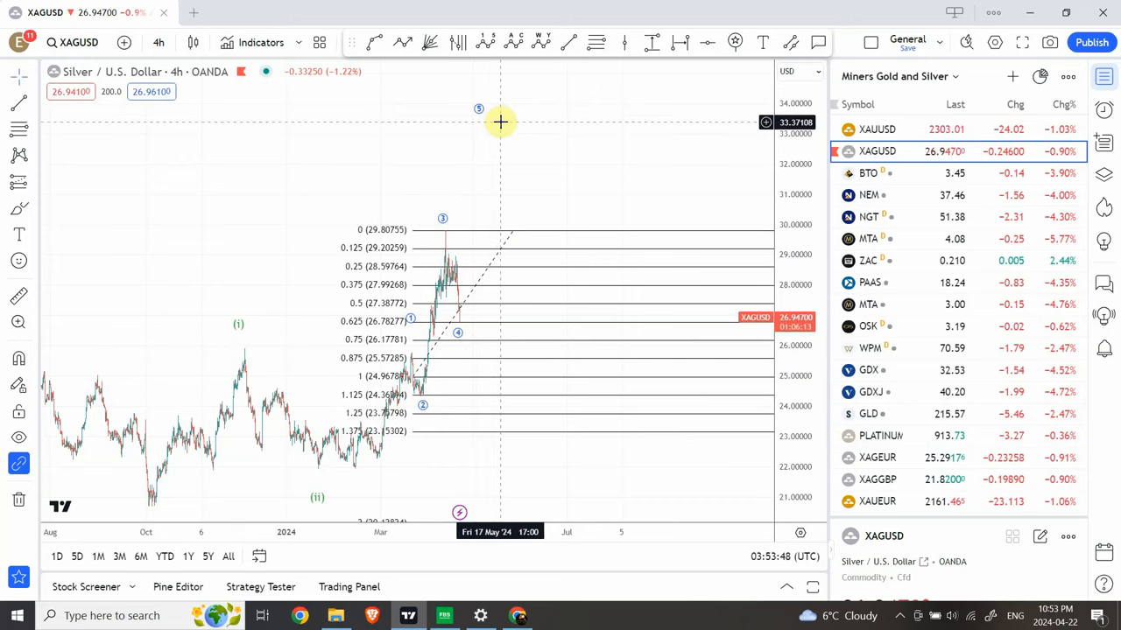
mouse_move(274, 156)
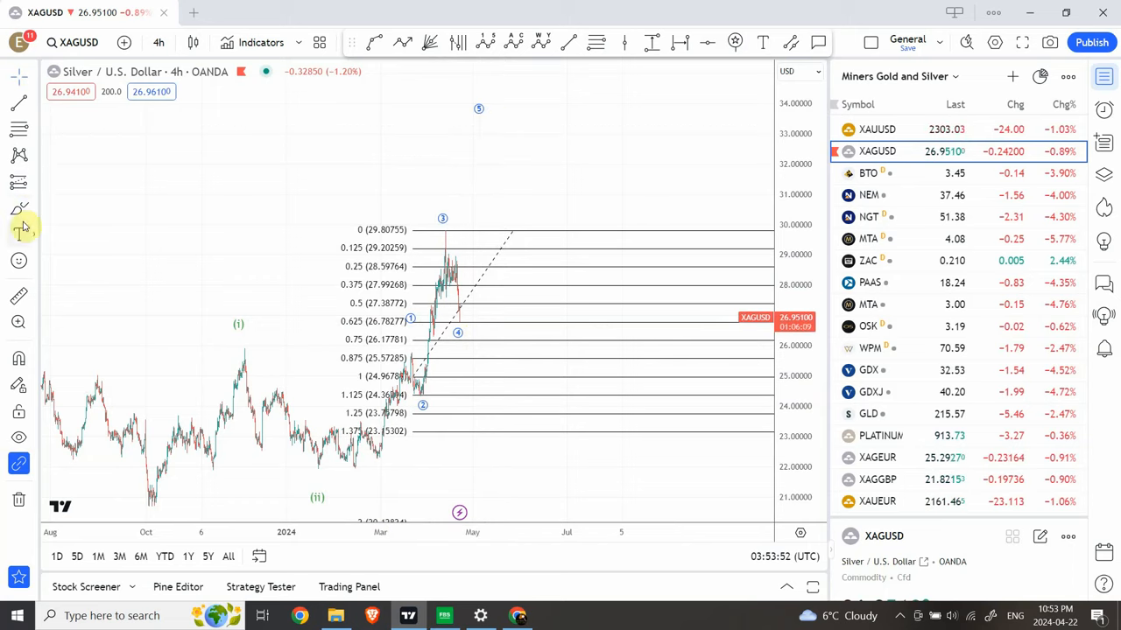
mouse_move(19, 181)
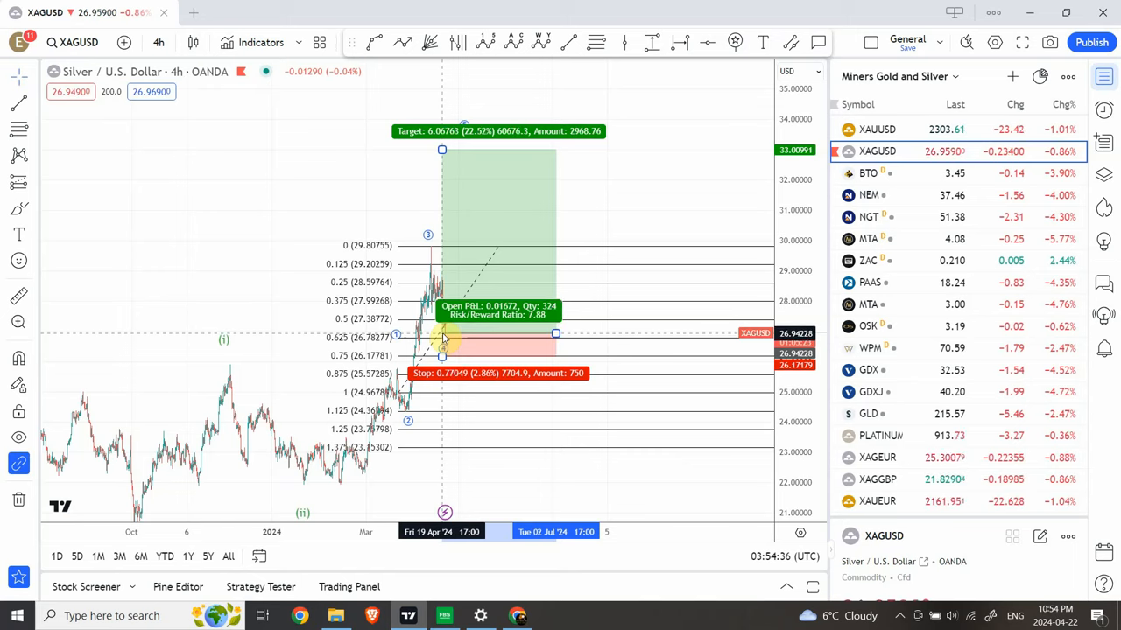
Step: Deselect the finished silver long position (entry 26.94, target 33.01, stop 26.17)
click(442, 340)
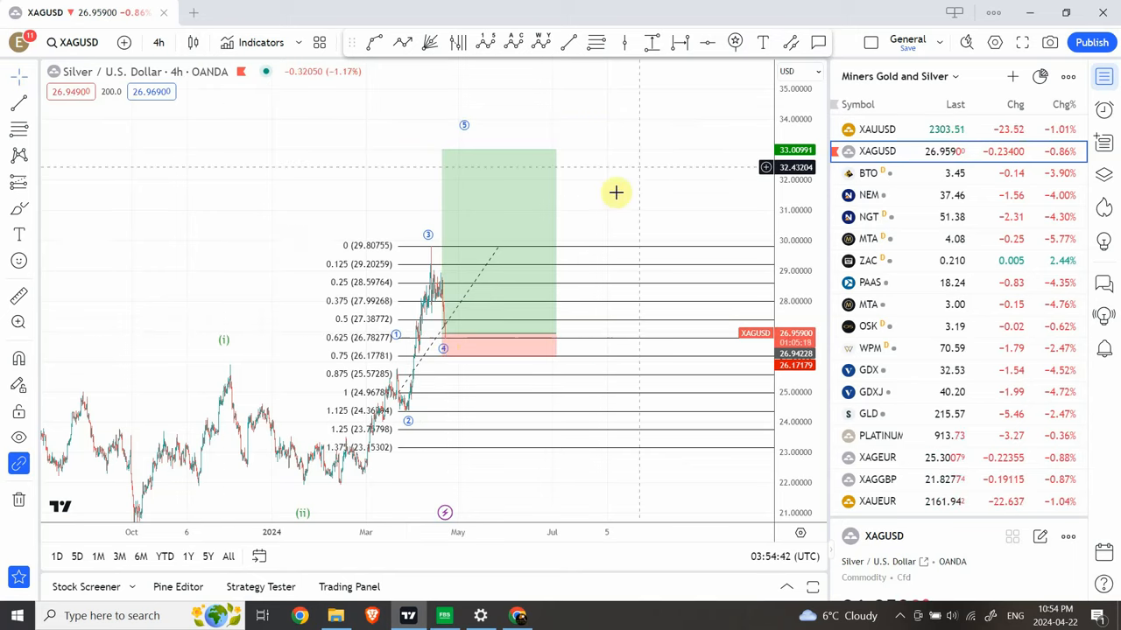
mouse_move(602, 149)
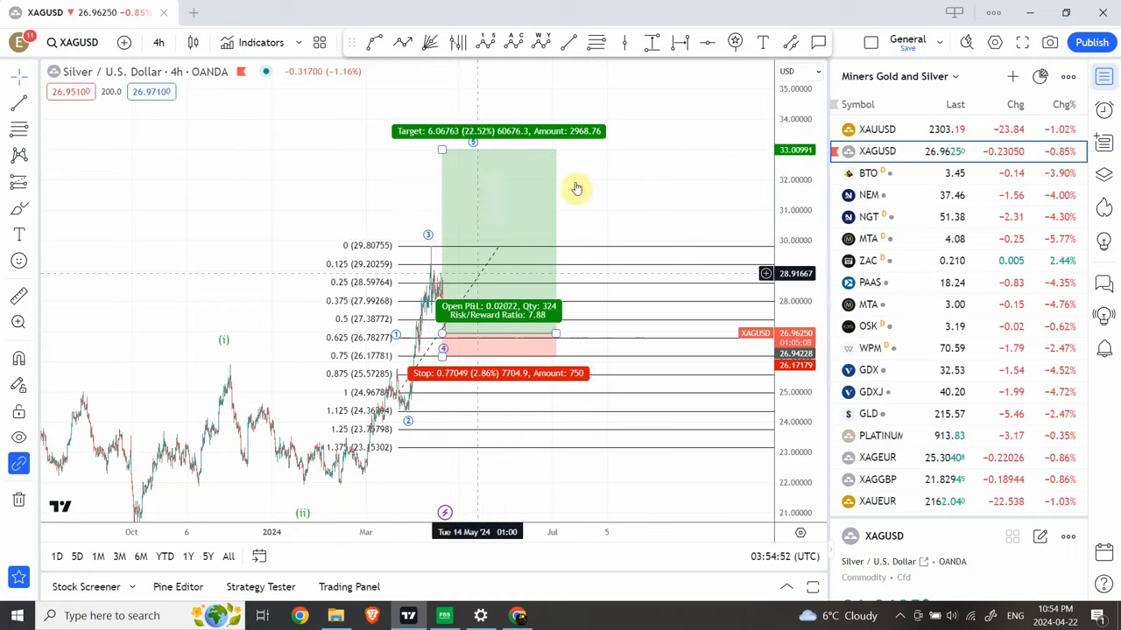
mouse_move(630, 237)
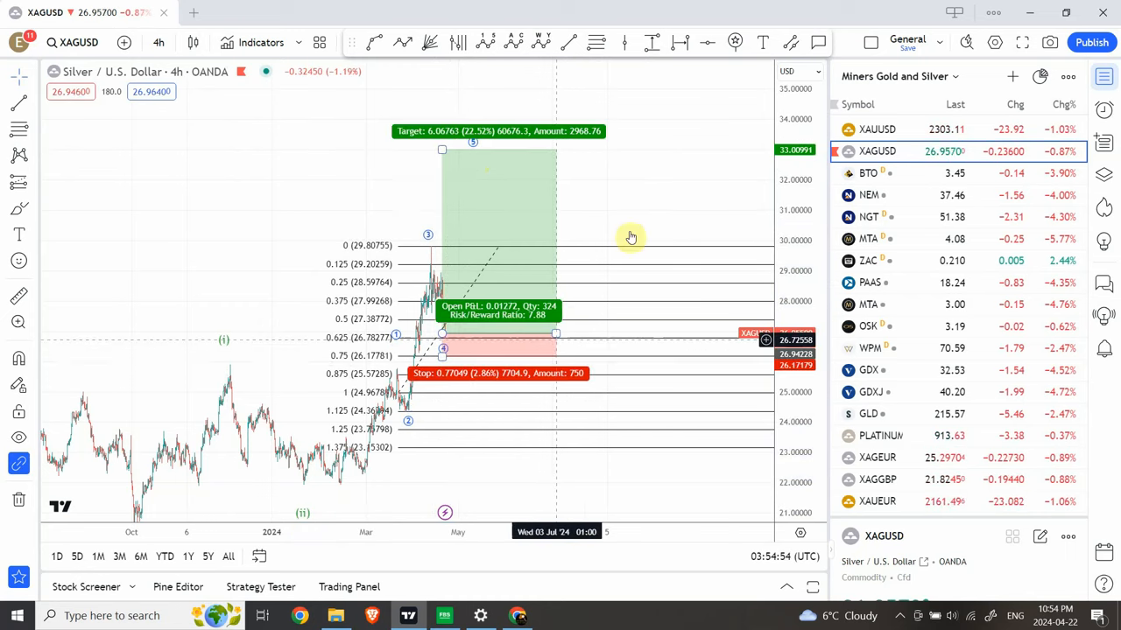